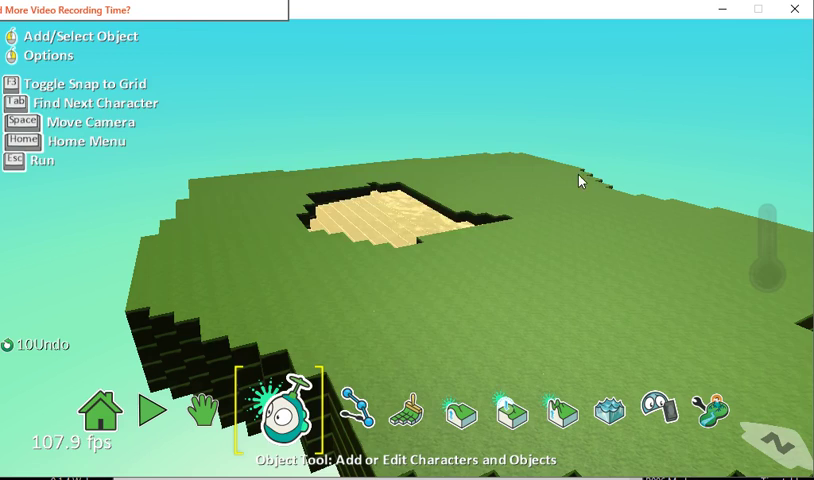
- Plant three round-topped trees on the grass around the sand pit
{"action": "left_click", "coordinate": [285, 410]}
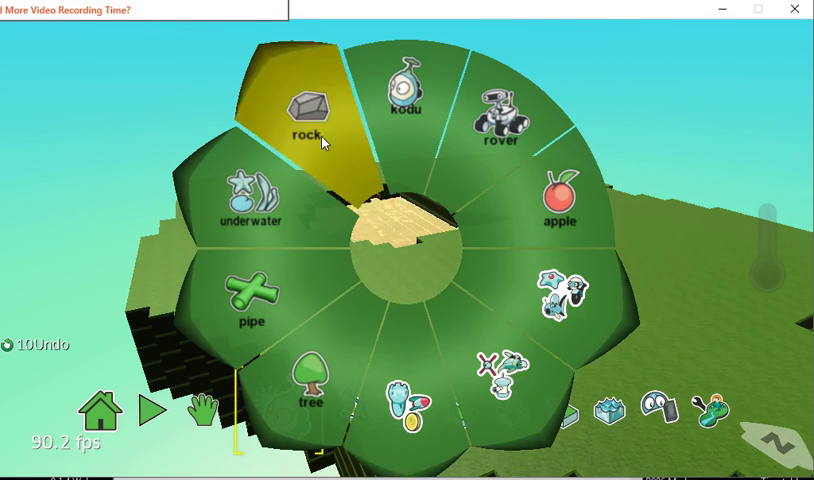
{"action": "mouse_move", "coordinate": [280, 130]}
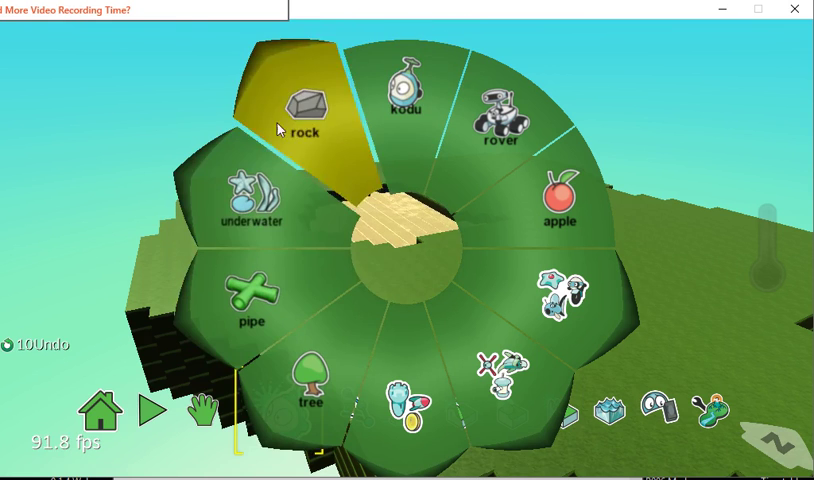
{"action": "left_click", "coordinate": [311, 385]}
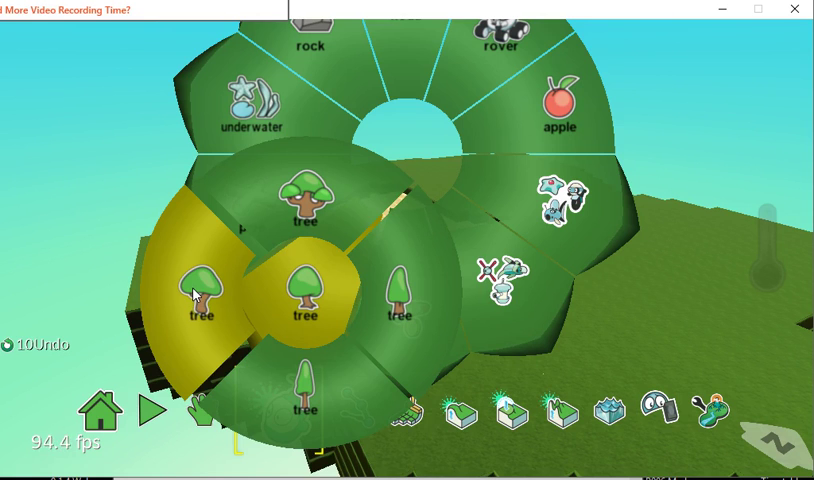
{"action": "left_click", "coordinate": [287, 418]}
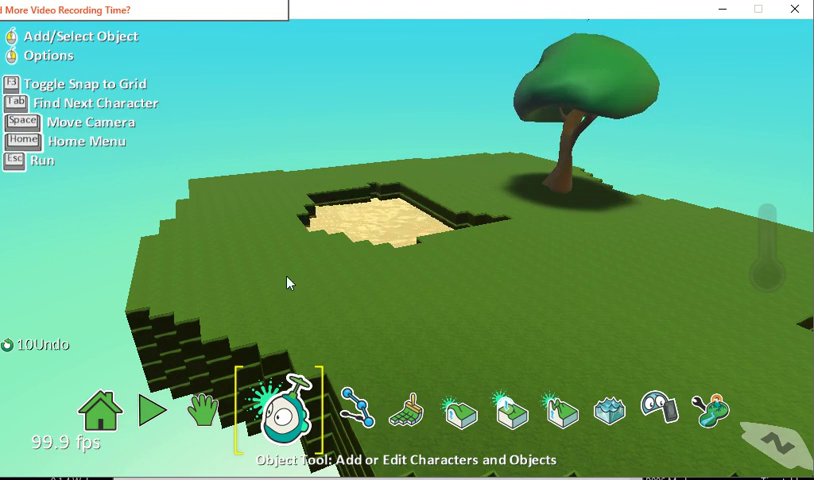
{"action": "left_click", "coordinate": [284, 412]}
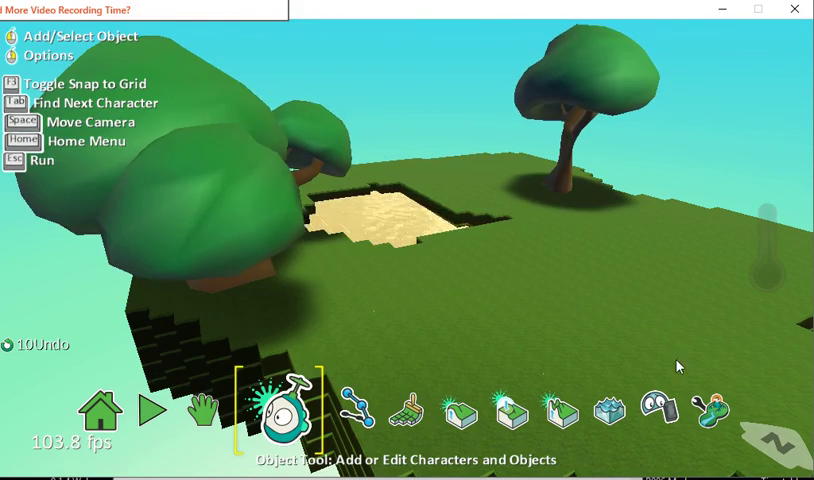
{"action": "left_click", "coordinate": [284, 410]}
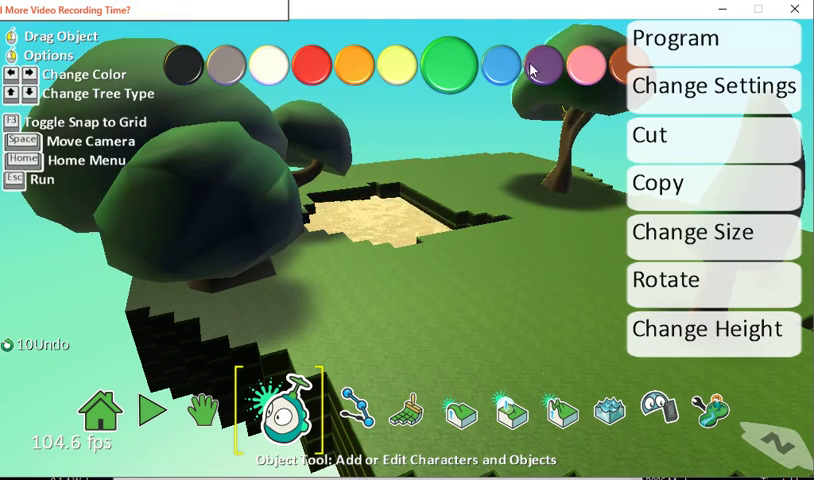
- Rotate the back tree to a new angle with the rotation slider
{"action": "left_click", "coordinate": [713, 279]}
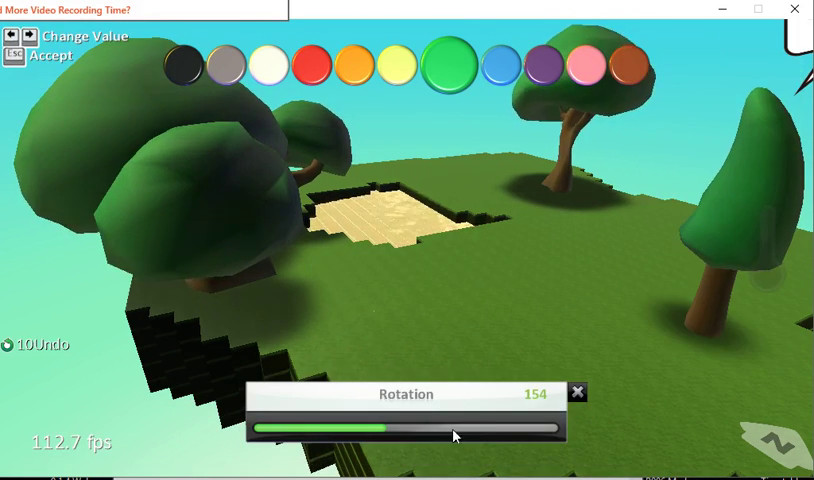
{"action": "left_click_drag", "start_coordinate": [452, 434], "coordinate": [352, 434]}
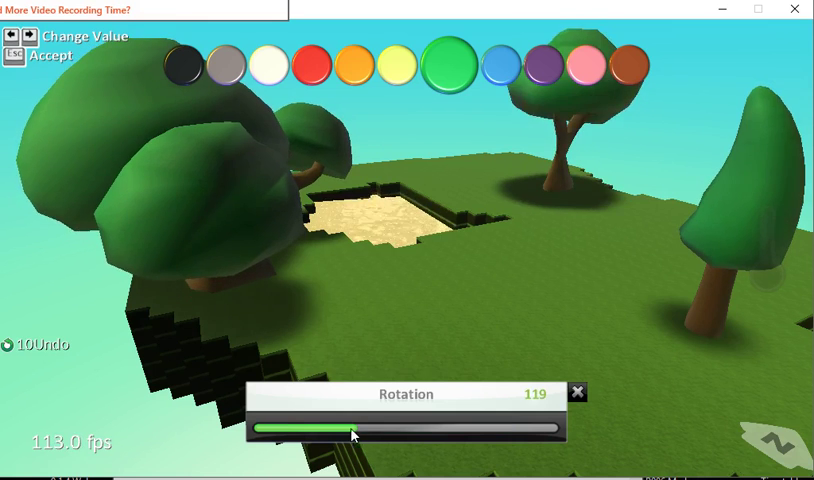
{"action": "left_click_drag", "start_coordinate": [352, 435], "coordinate": [480, 440]}
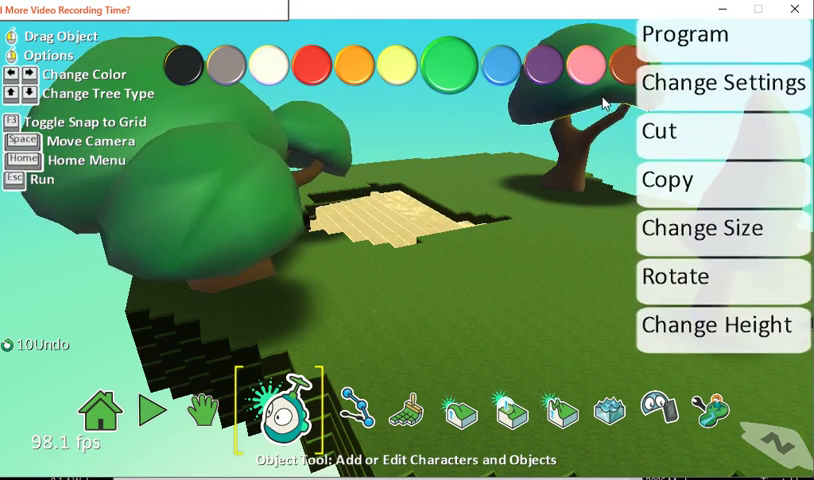
- Try large and tiny sizes for the back tree, settling on a much larger size
{"action": "left_click", "coordinate": [703, 228]}
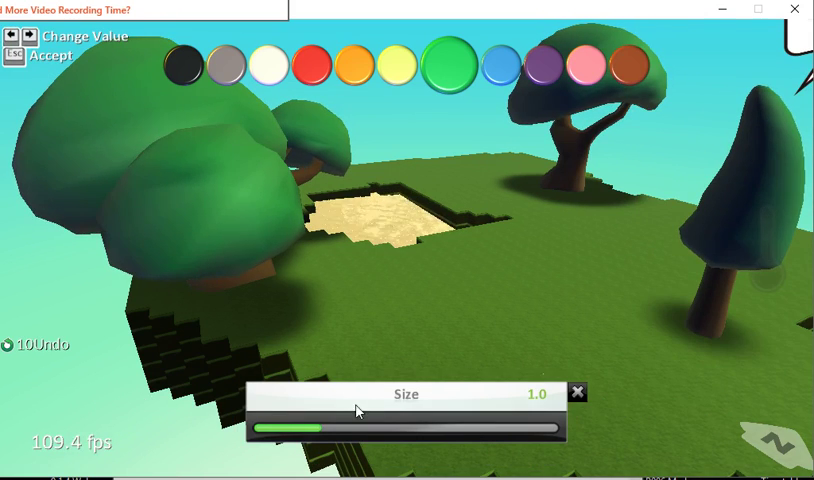
{"action": "left_click_drag", "start_coordinate": [290, 431], "coordinate": [493, 431]}
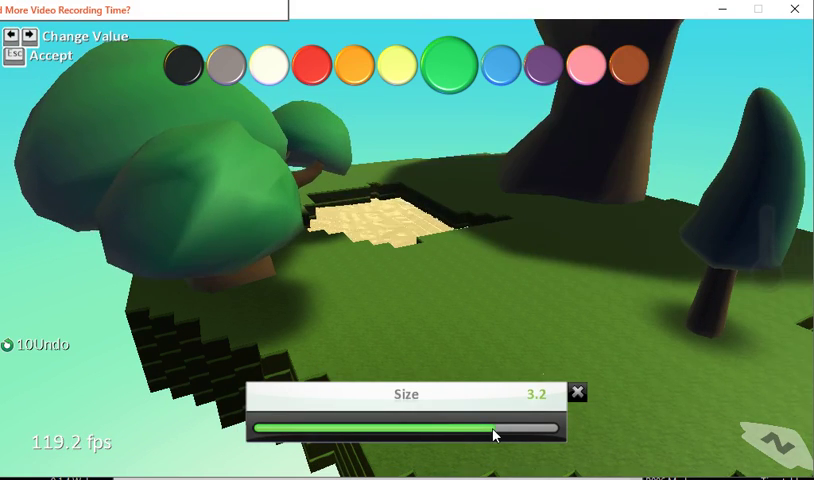
{"action": "left_click_drag", "start_coordinate": [490, 434], "coordinate": [258, 434]}
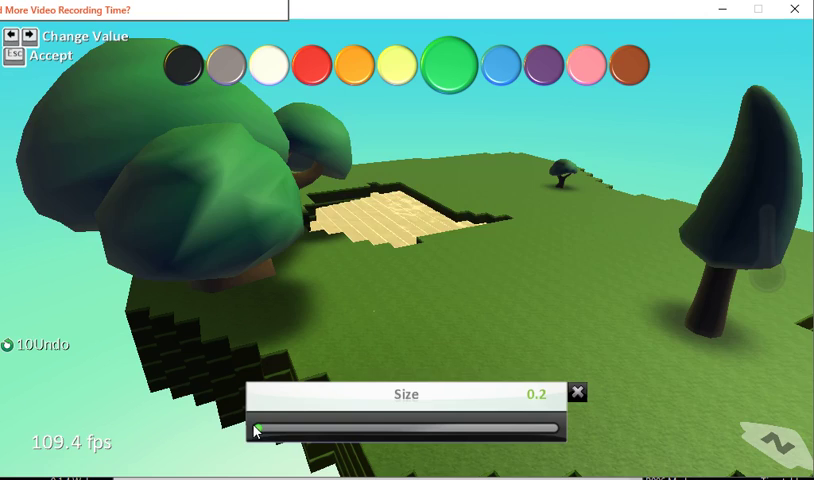
{"action": "left_click_drag", "start_coordinate": [257, 430], "coordinate": [467, 430]}
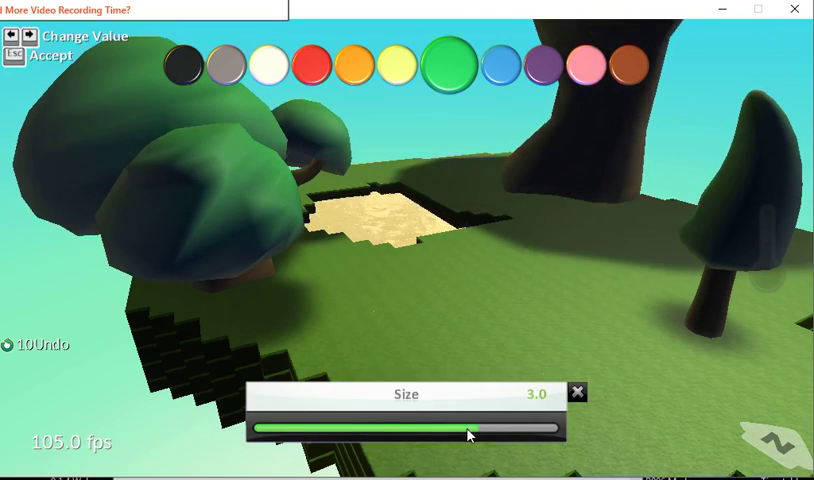
{"action": "left_click_drag", "start_coordinate": [465, 432], "coordinate": [340, 432]}
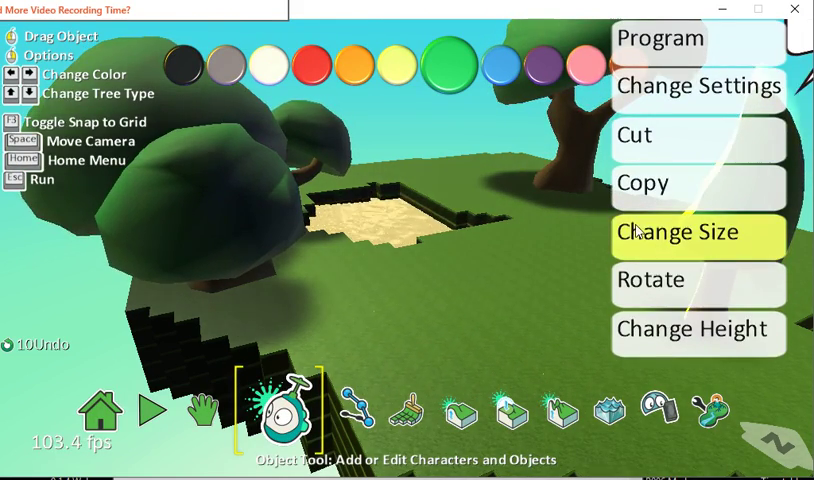
- Test raised heights for the back tree, then set it back on the ground
{"action": "left_click", "coordinate": [694, 328]}
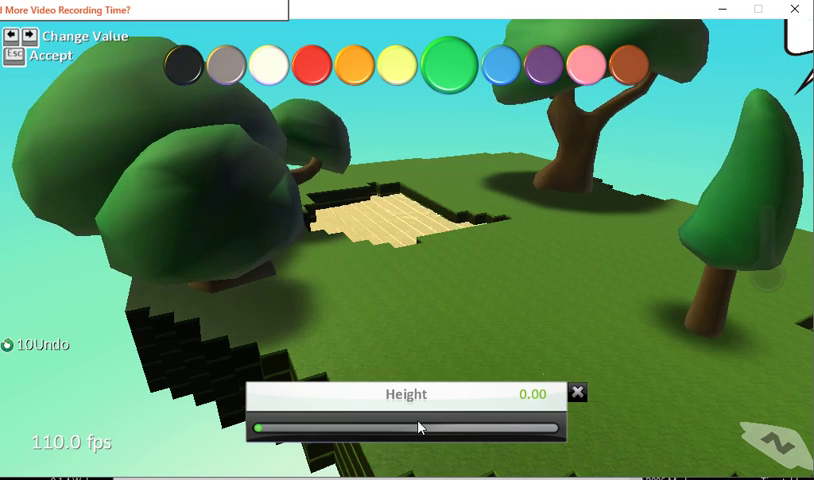
{"action": "left_click_drag", "start_coordinate": [262, 429], "coordinate": [410, 429]}
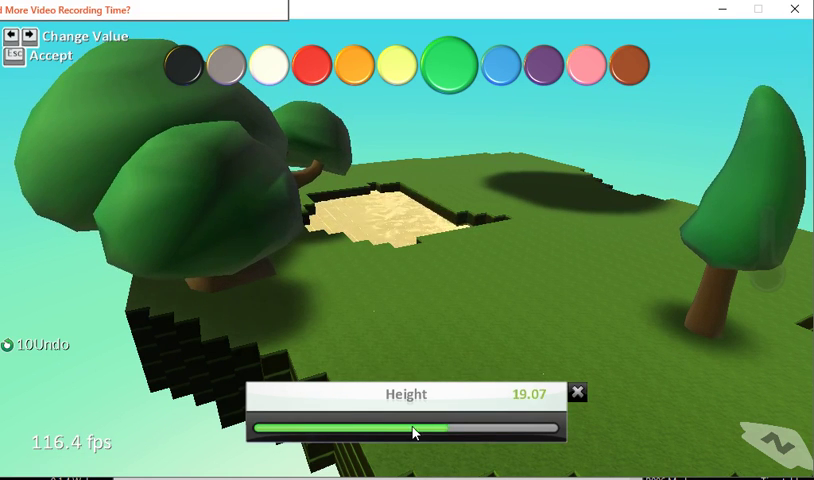
{"action": "left_click_drag", "start_coordinate": [412, 431], "coordinate": [290, 431]}
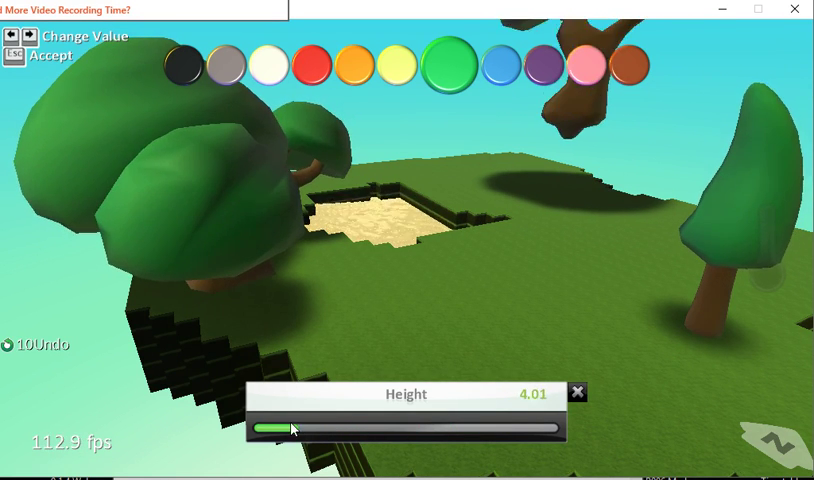
{"action": "left_click_drag", "start_coordinate": [280, 429], "coordinate": [393, 436]}
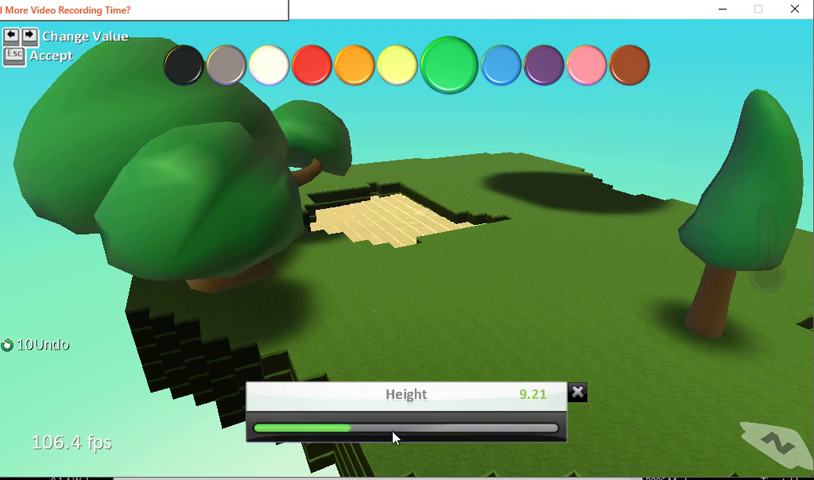
{"action": "left_click_drag", "start_coordinate": [390, 436], "coordinate": [293, 429]}
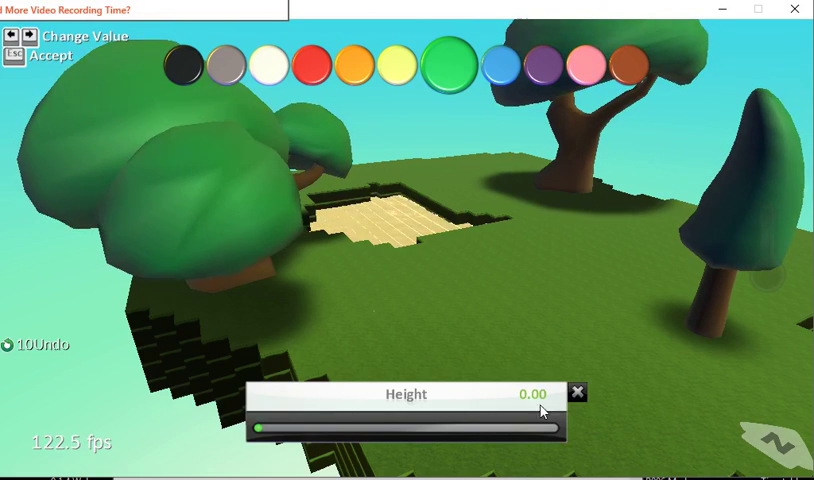
{"action": "left_click", "coordinate": [577, 391]}
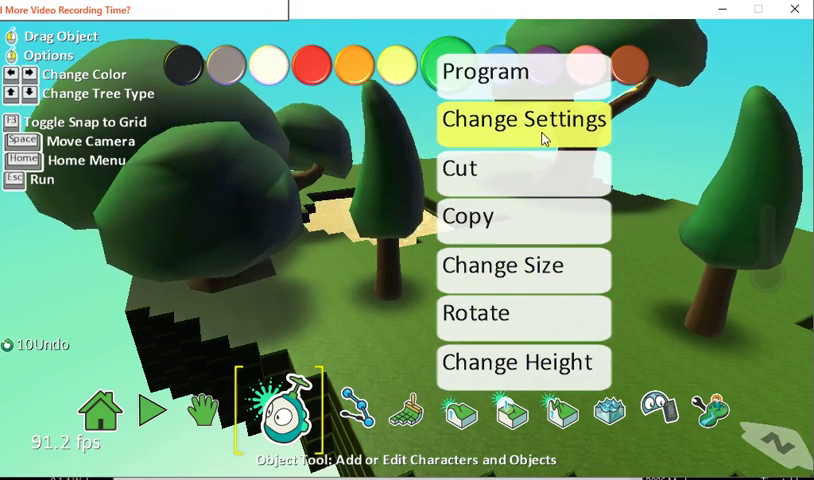
- View the slender tree's settings list, with bounciness 0.80 and friction 0.20
{"action": "left_click", "coordinate": [523, 120]}
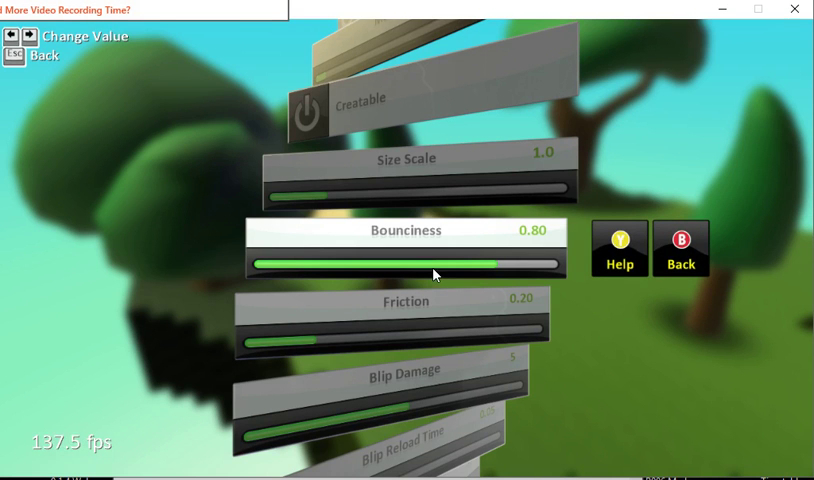
{"action": "mouse_move", "coordinate": [470, 263]}
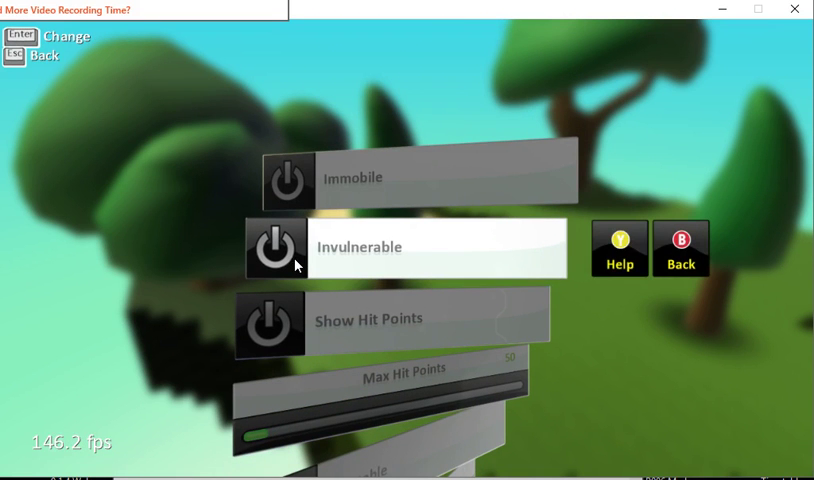
{"action": "mouse_move", "coordinate": [302, 262]}
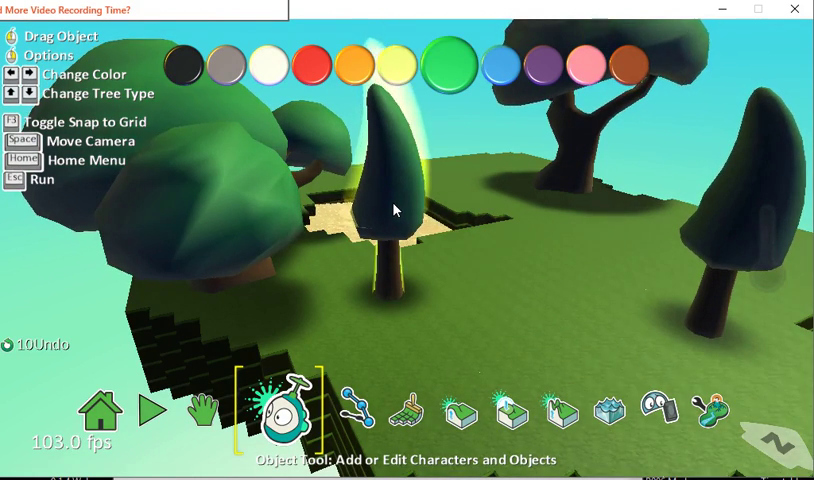
- Shrink the right-hand slender tree to a tiny size through its options
{"action": "left_click", "coordinate": [501, 63]}
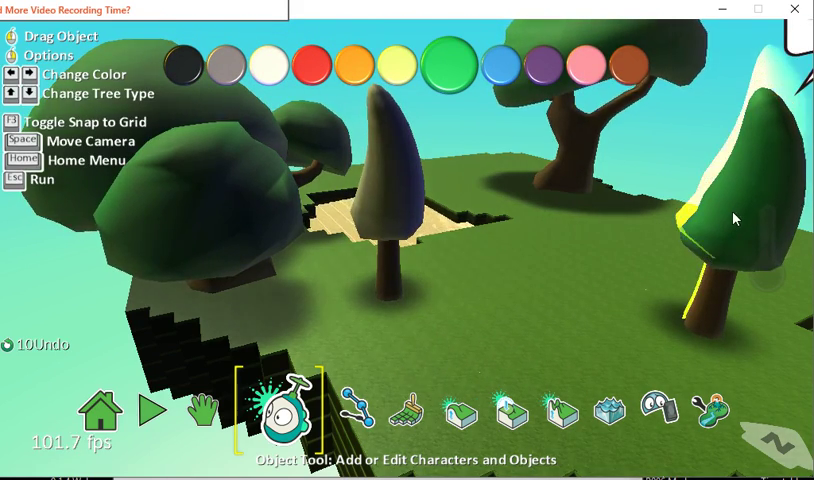
{"action": "left_click", "coordinate": [405, 65]}
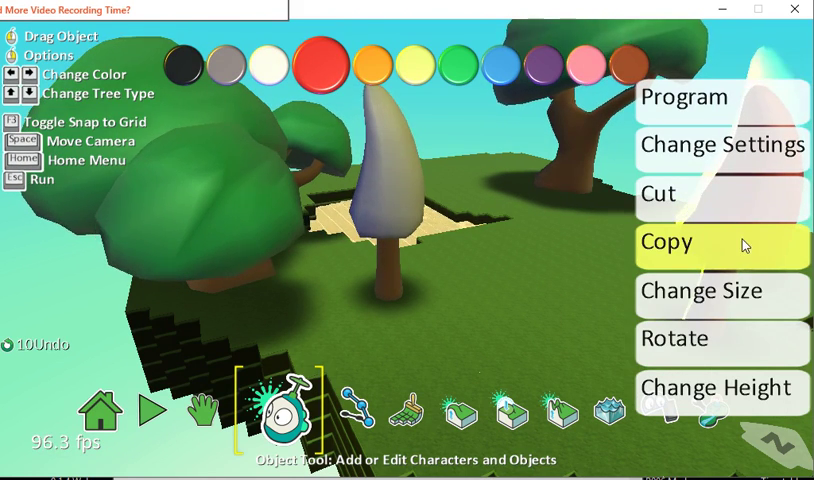
{"action": "mouse_move", "coordinate": [728, 299]}
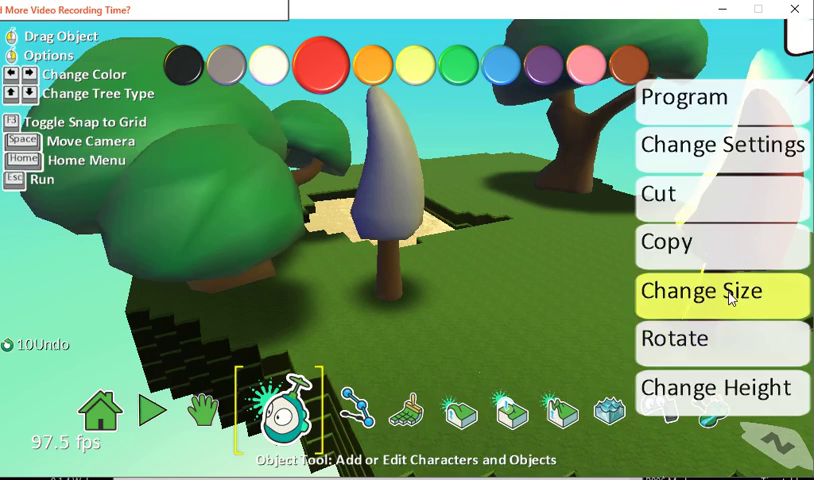
{"action": "left_click", "coordinate": [702, 291]}
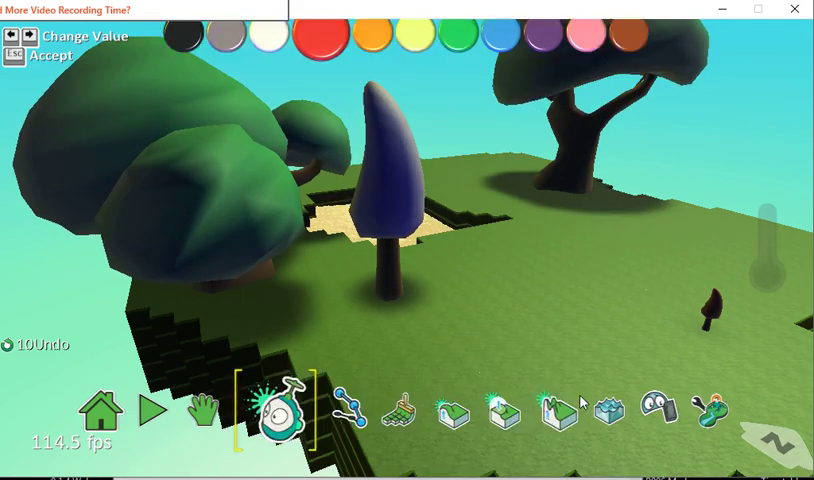
{"action": "left_click", "coordinate": [281, 413]}
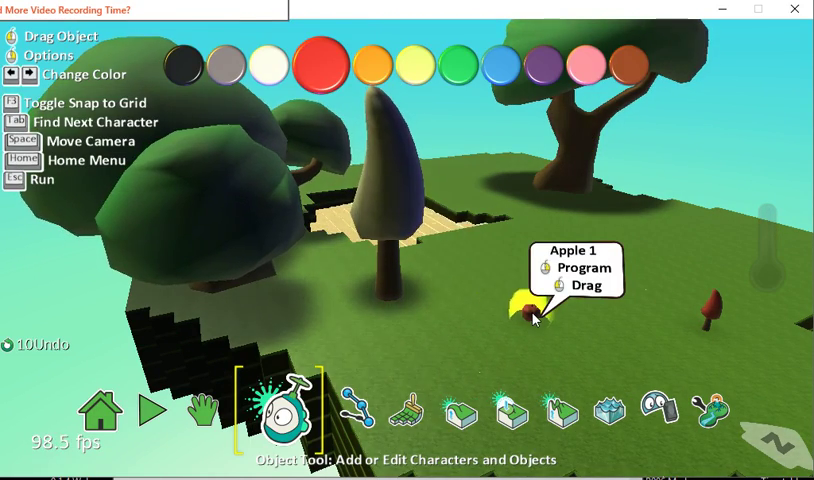
- Open the rock choices in the add-object menu, showing igneous, sedimentary and iceberg
{"action": "right_click", "coordinate": [530, 315]}
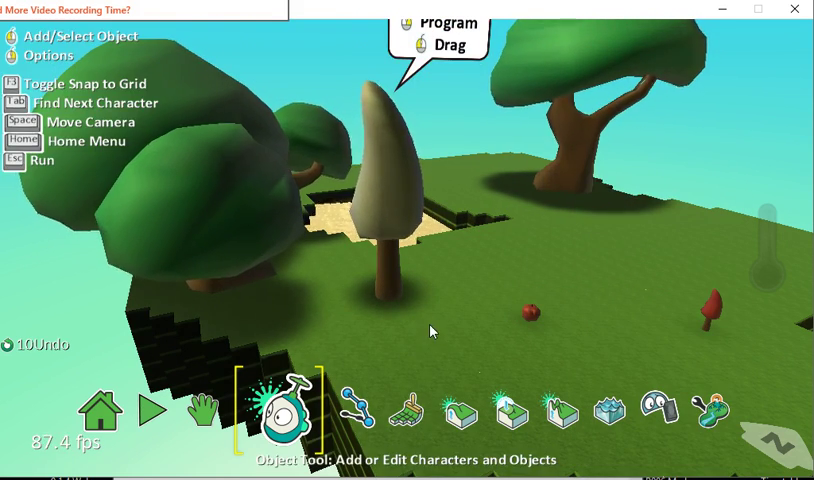
{"action": "left_click", "coordinate": [281, 410]}
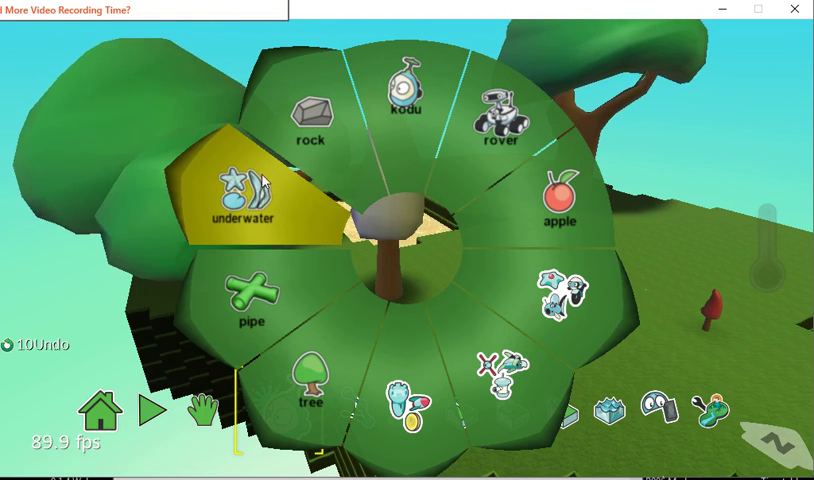
{"action": "left_click", "coordinate": [311, 120]}
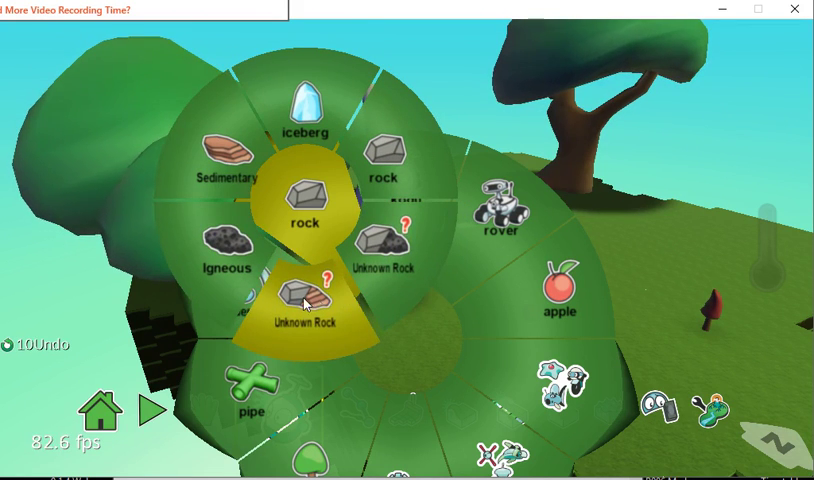
{"action": "mouse_move", "coordinate": [228, 169]}
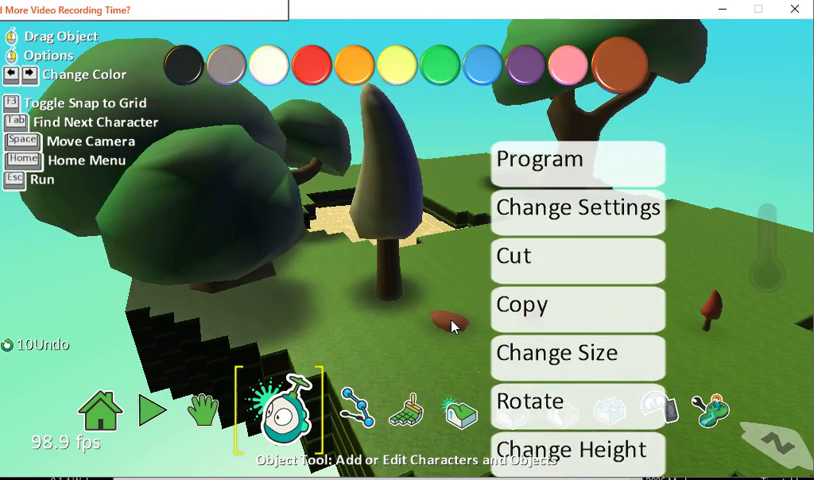
- Enlarge the brown rock to size 4.0 and add a house beside it
{"action": "left_click", "coordinate": [577, 352]}
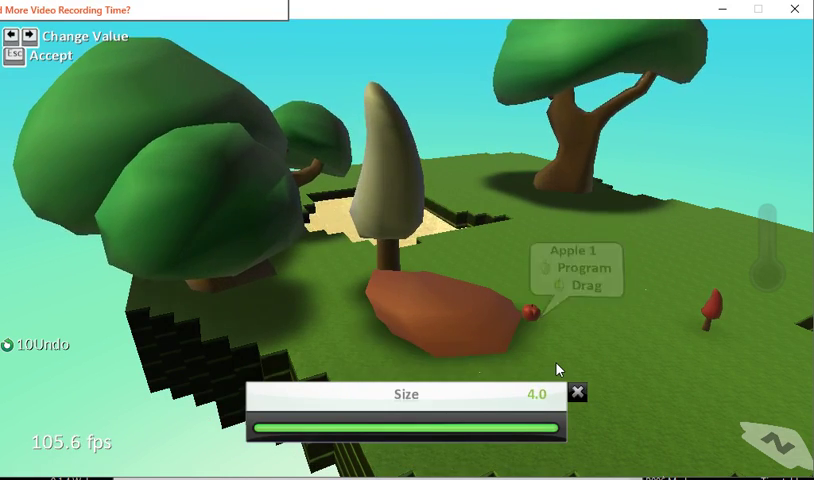
{"action": "left_click", "coordinate": [577, 393]}
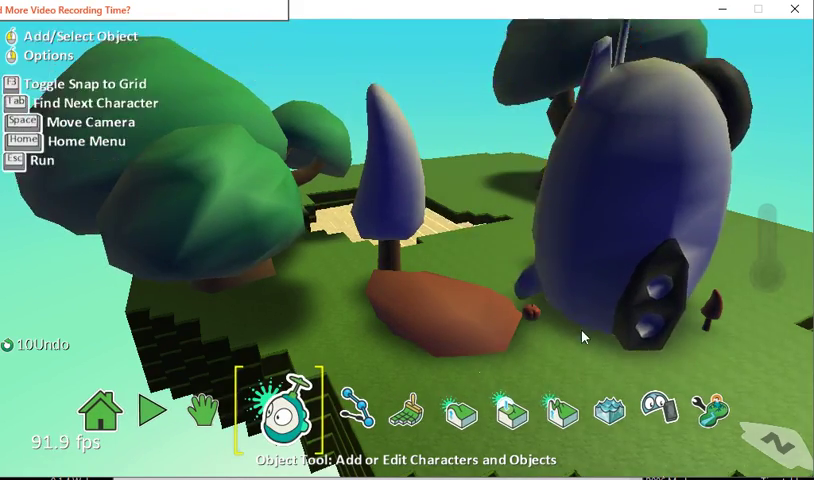
{"action": "left_click", "coordinate": [285, 410]}
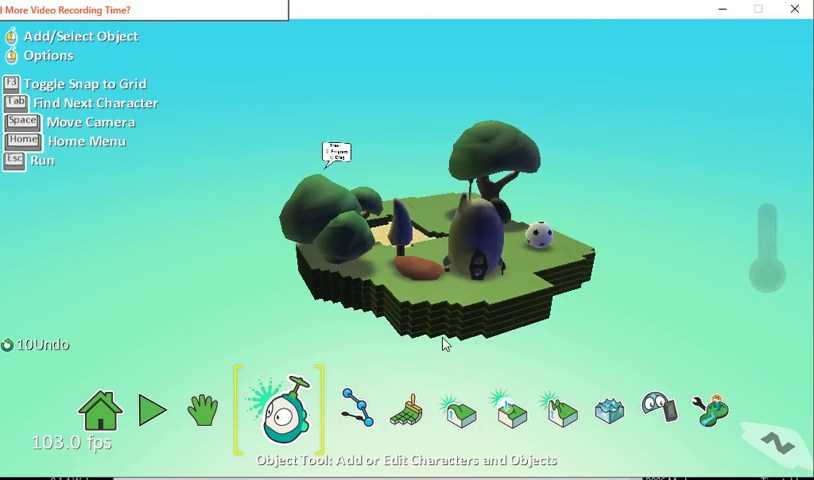
- Add a coin, then paint broad grass ground around the island with the Ground Brush
{"action": "left_click", "coordinate": [278, 406]}
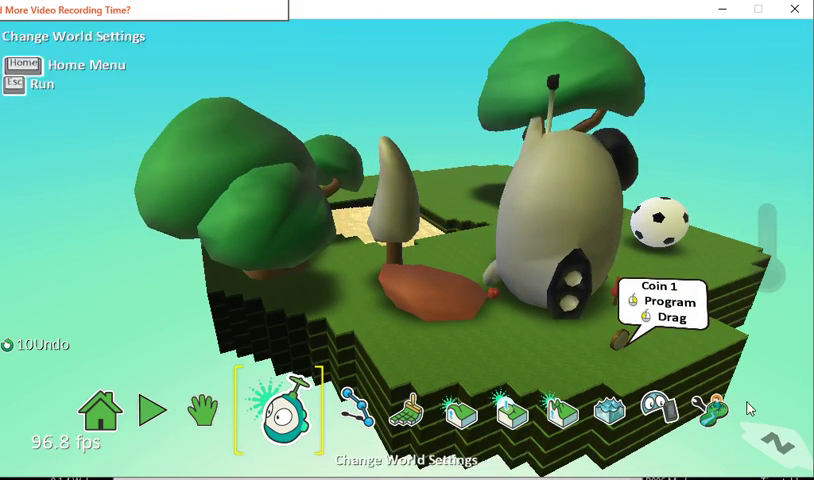
{"action": "left_click", "coordinate": [152, 405]}
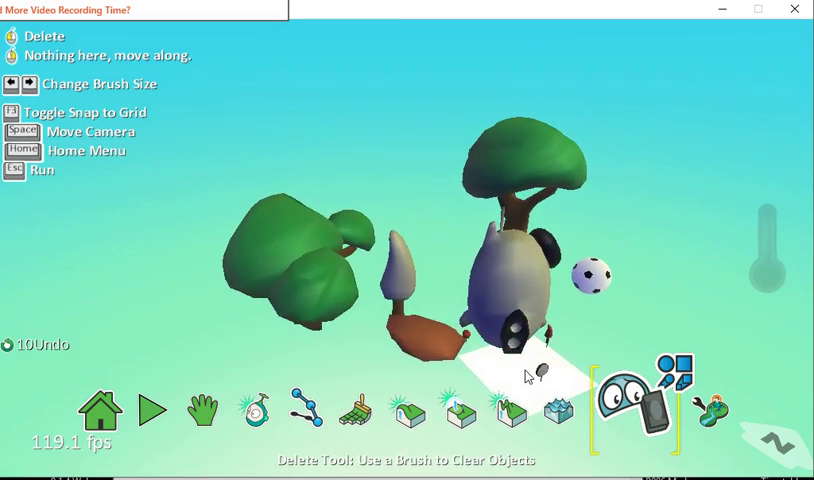
{"action": "left_click", "coordinate": [375, 411]}
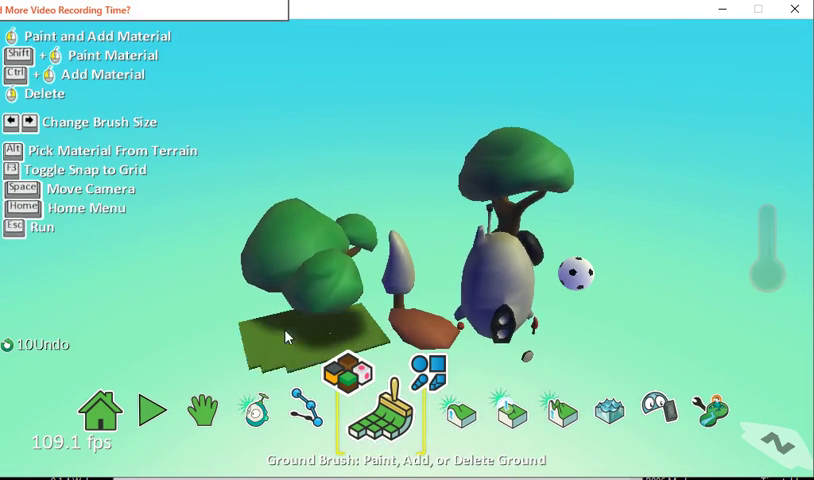
{"action": "left_click", "coordinate": [427, 337]}
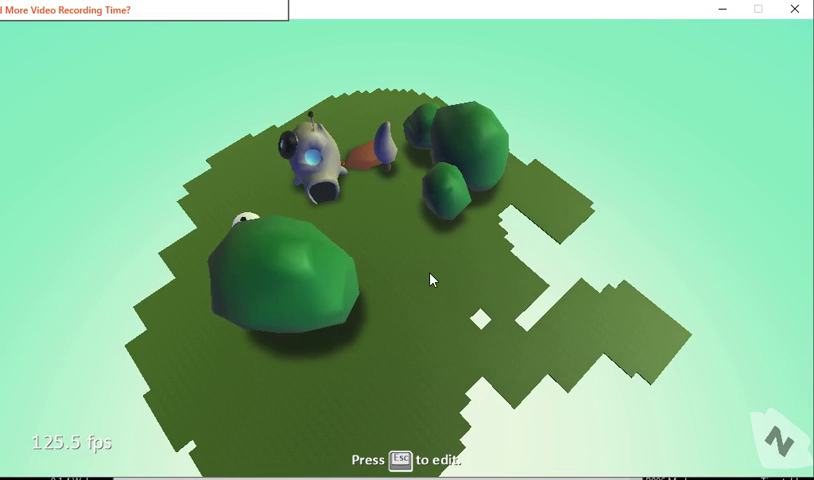
{"action": "key", "text": "Escape"}
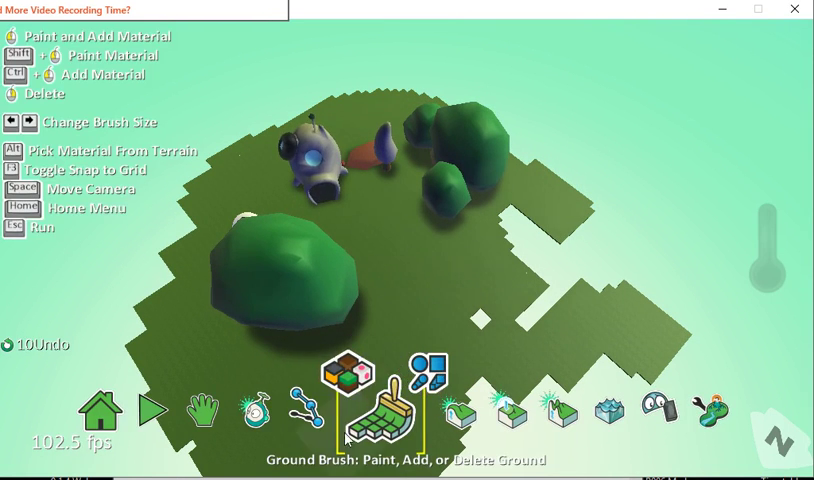